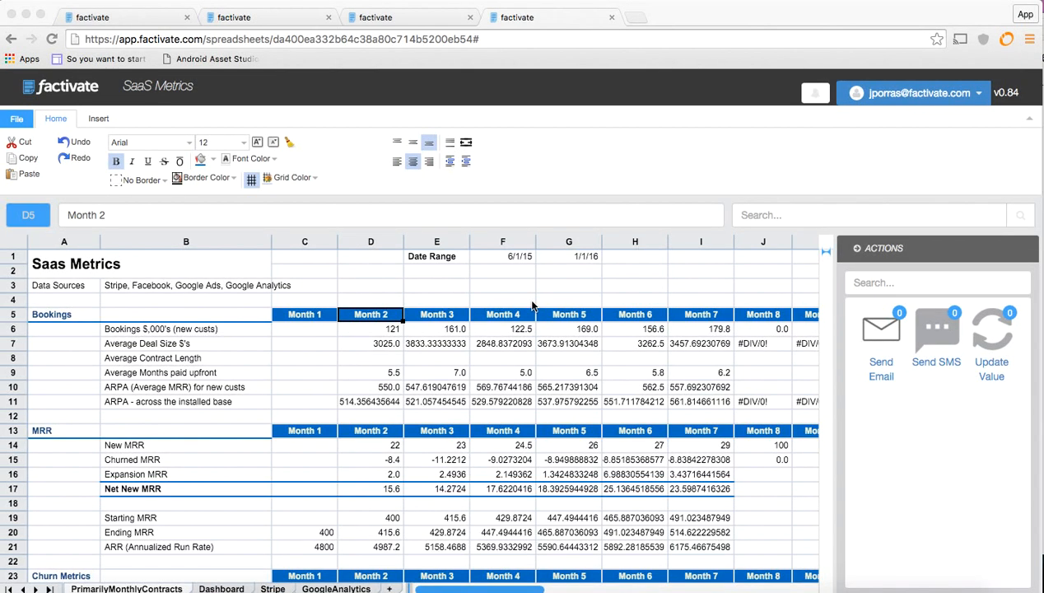
pyautogui.moveTo(414, 319)
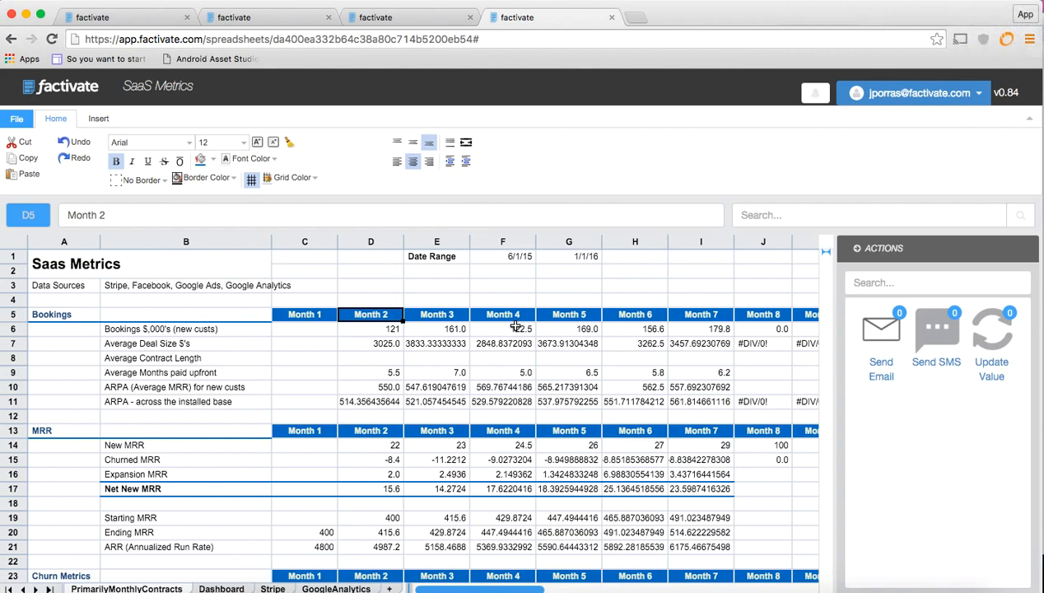
pyautogui.moveTo(697, 428)
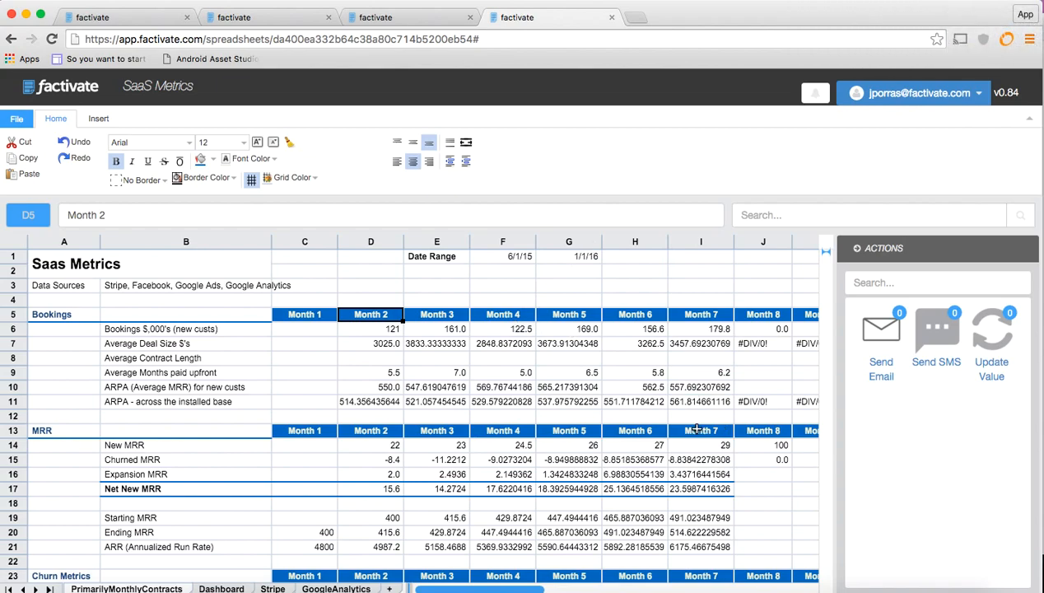
pyautogui.moveTo(342, 430)
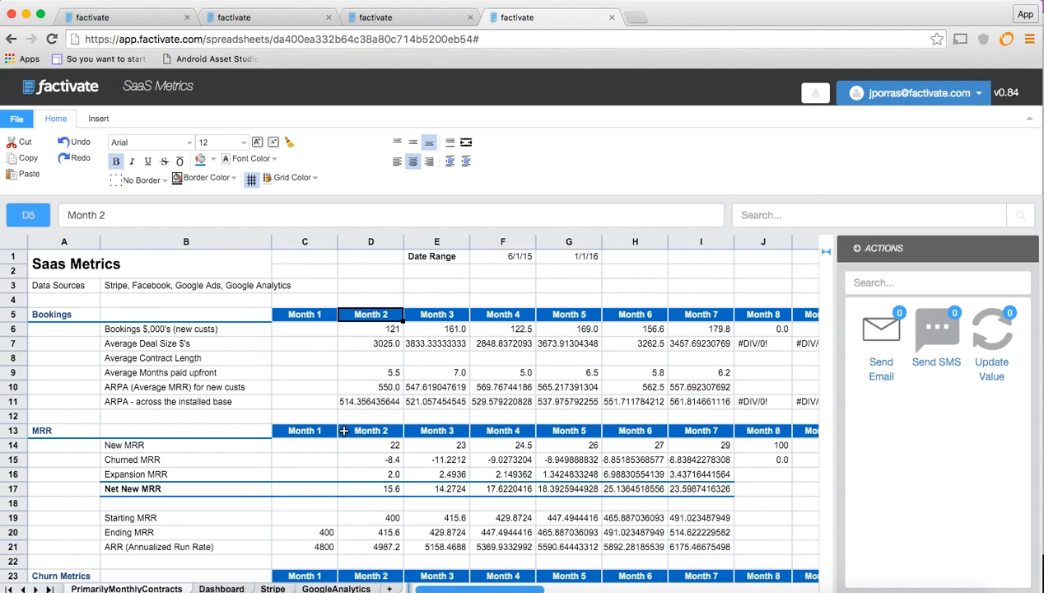
# Step: Select the Month 8 New MRR cell J14 as the target for a new action
pyautogui.click(762, 445)
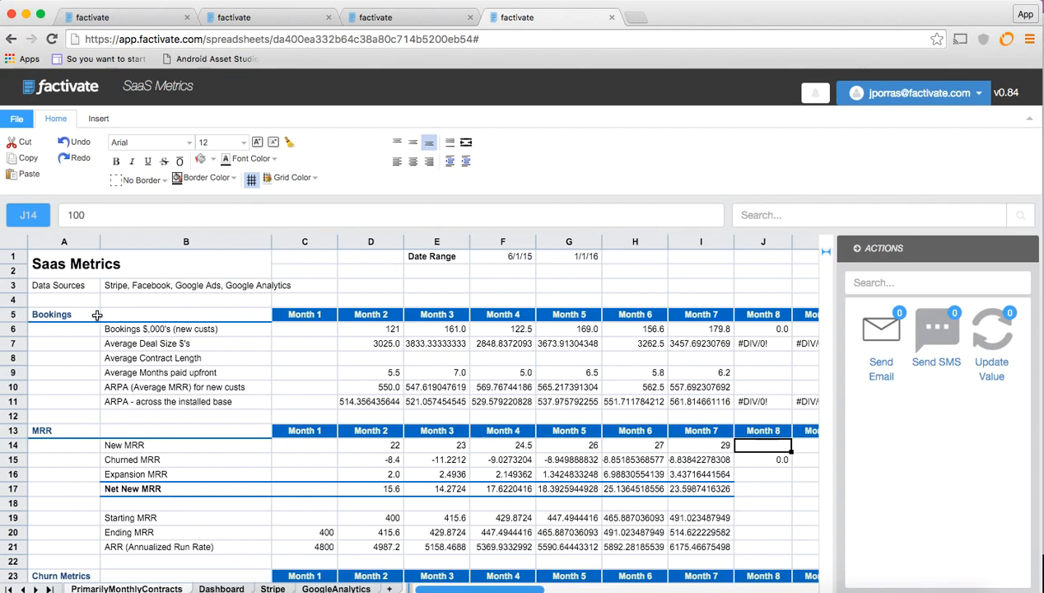
pyautogui.click(185, 345)
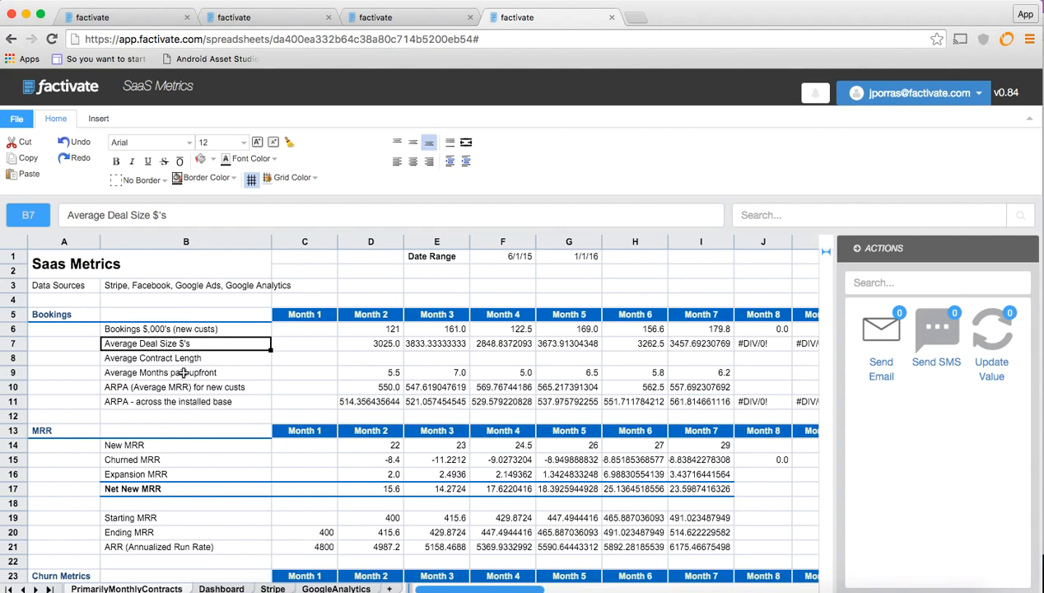
pyautogui.moveTo(261, 449)
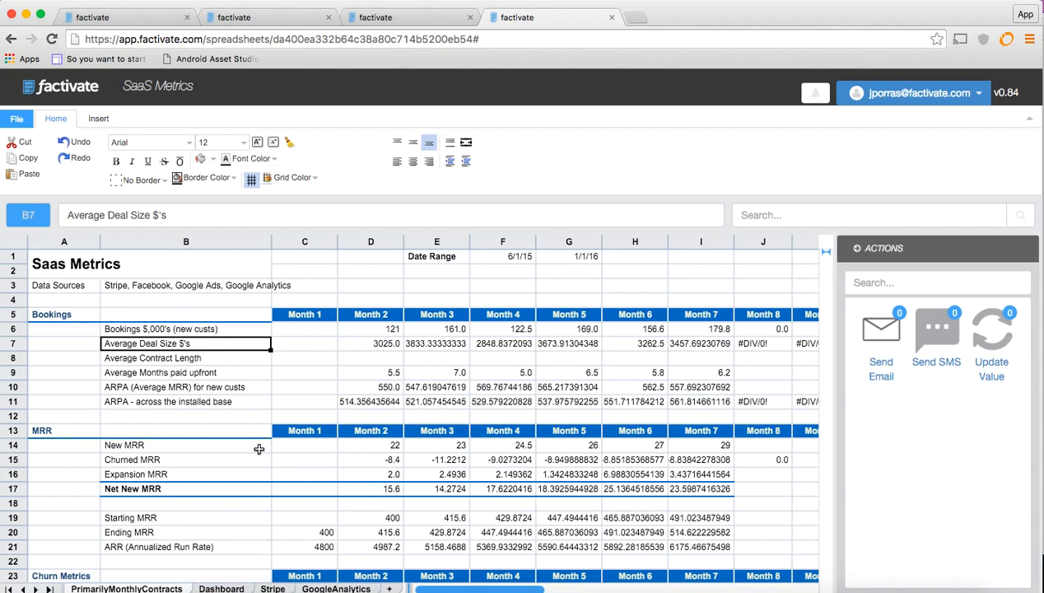
pyautogui.moveTo(386, 458)
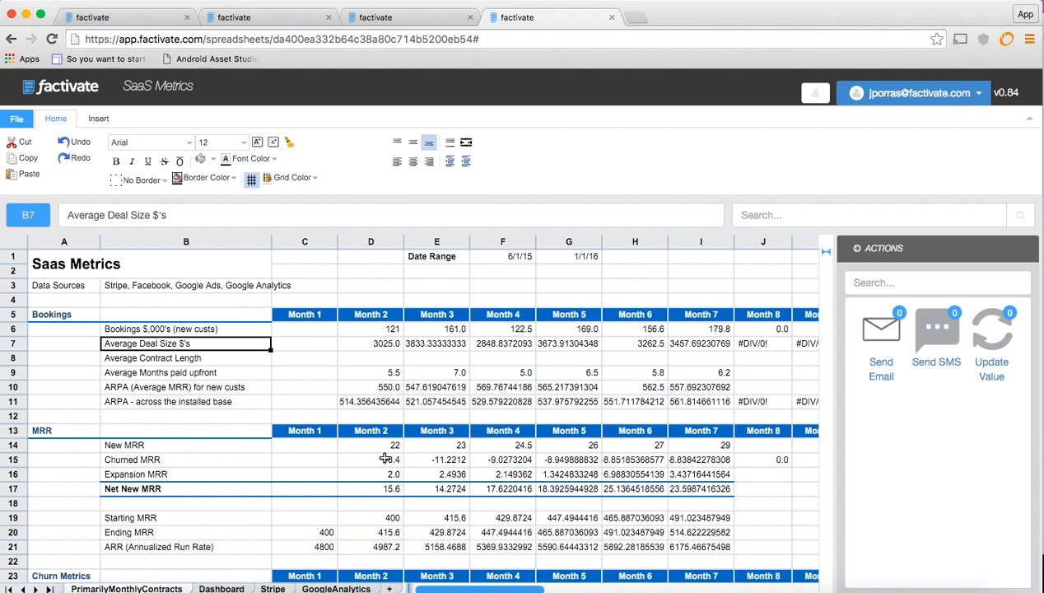
pyautogui.moveTo(741, 454)
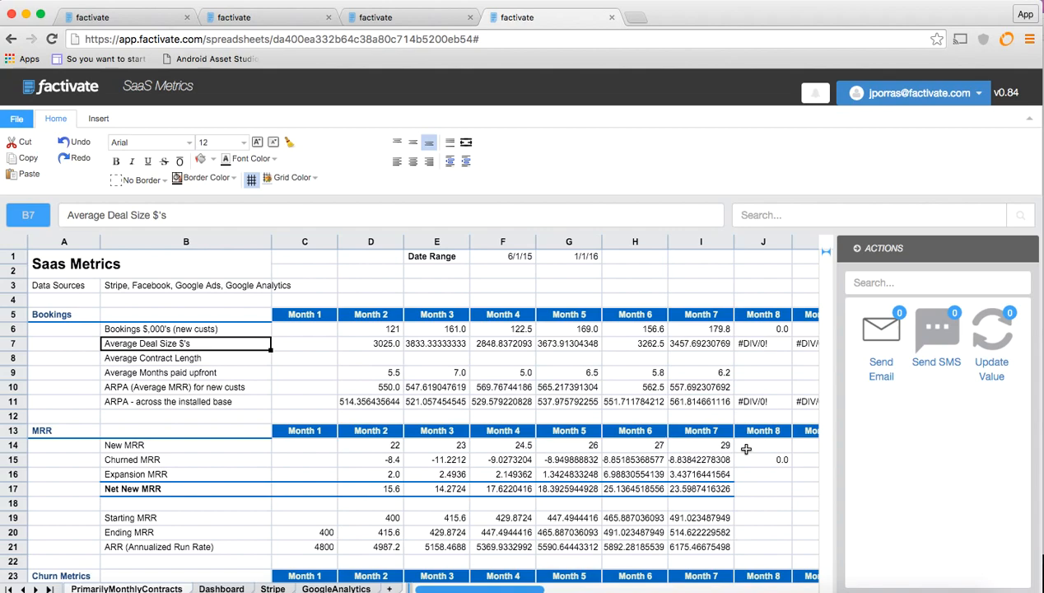
pyautogui.moveTo(723, 464)
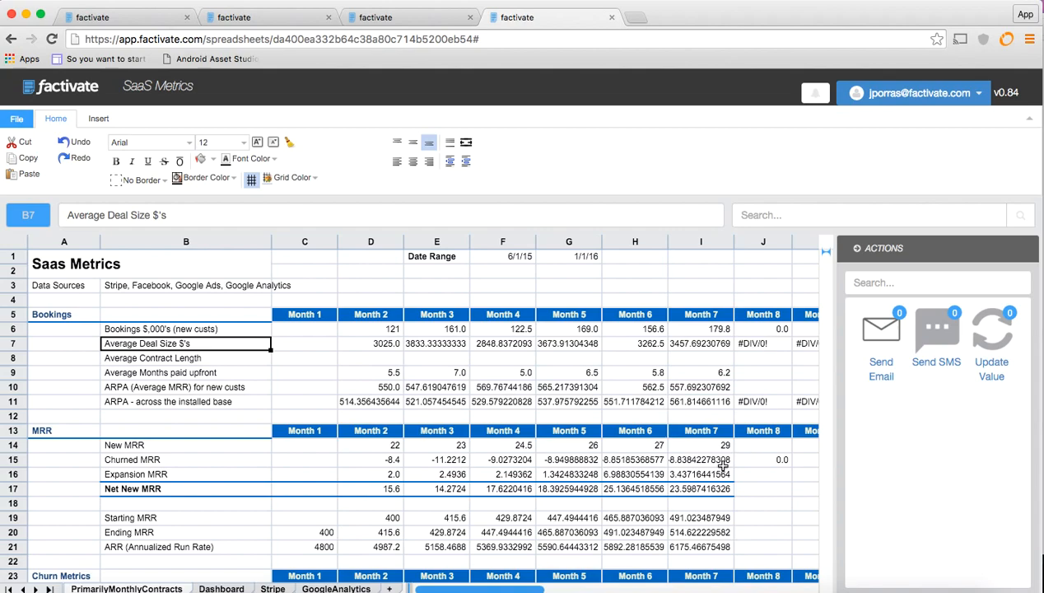
pyautogui.moveTo(756, 451)
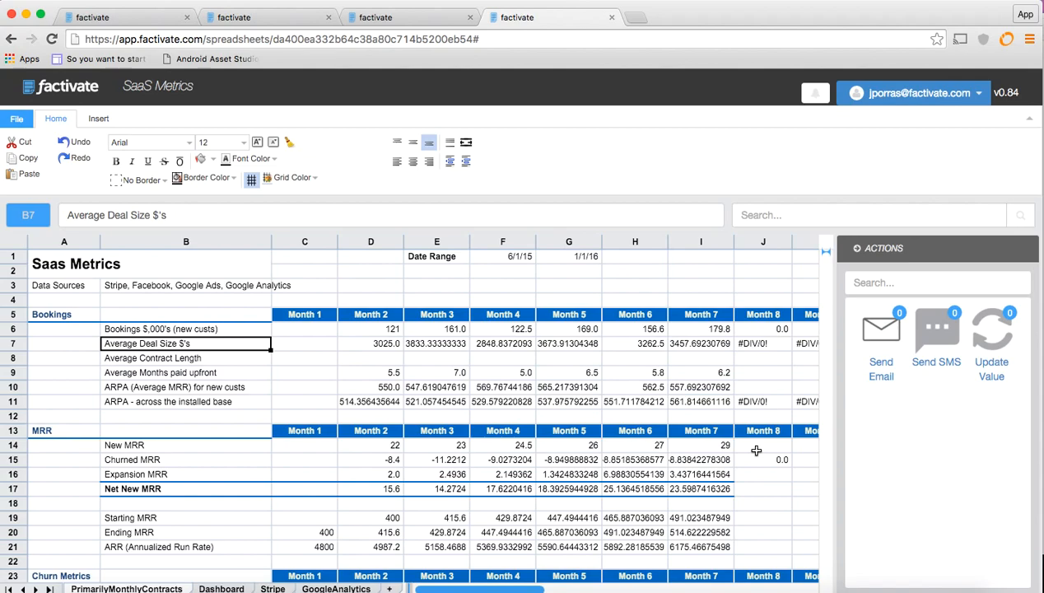
pyautogui.click(762, 445)
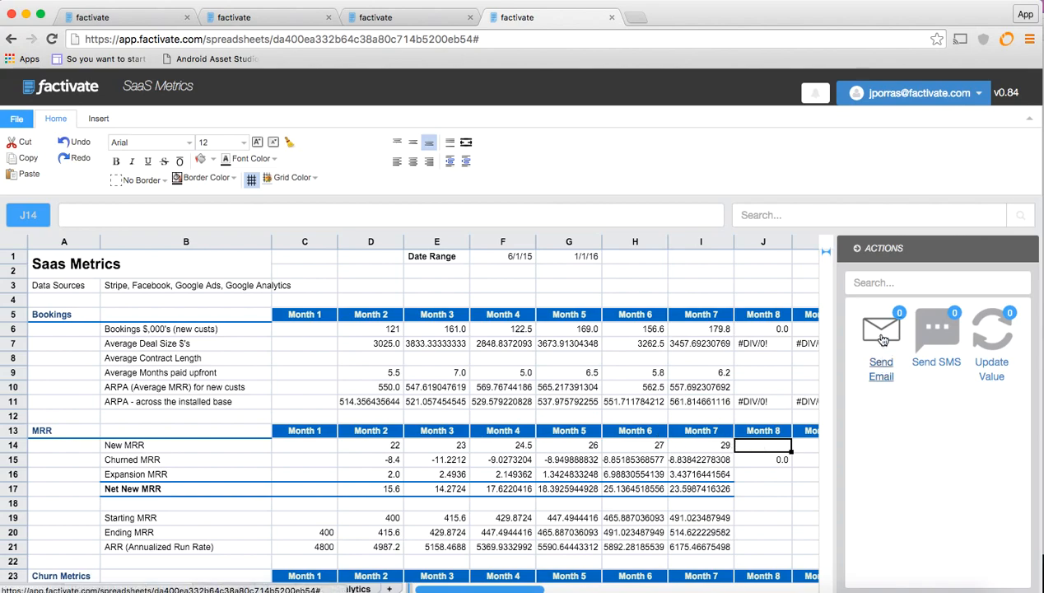
# Step: Start a new Send Email action for J14 from the Actions panel
pyautogui.click(881, 330)
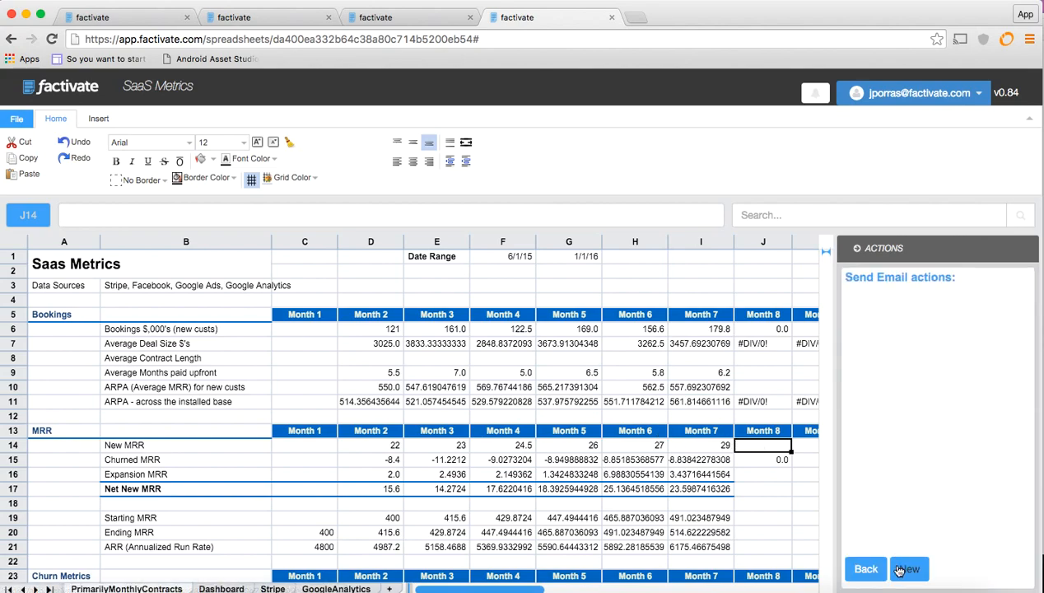
pyautogui.click(909, 570)
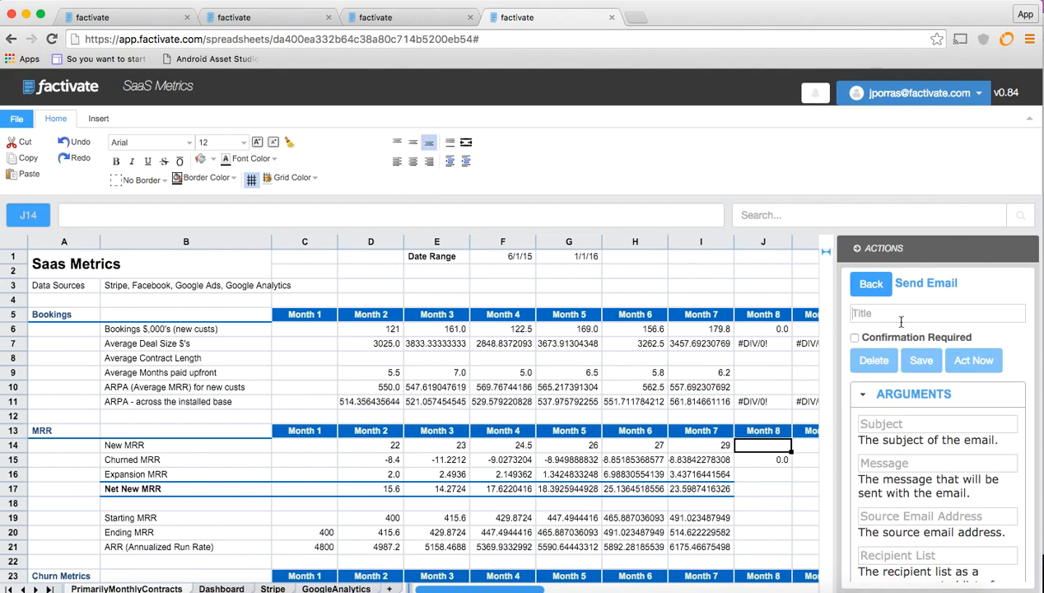
pyautogui.write('MRR')
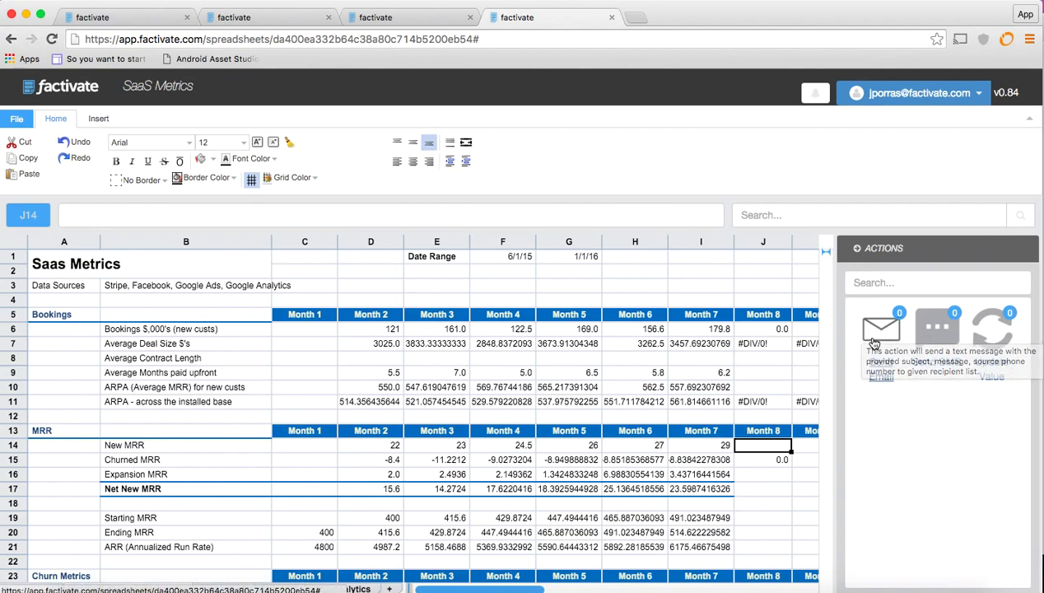
pyautogui.moveTo(881, 330)
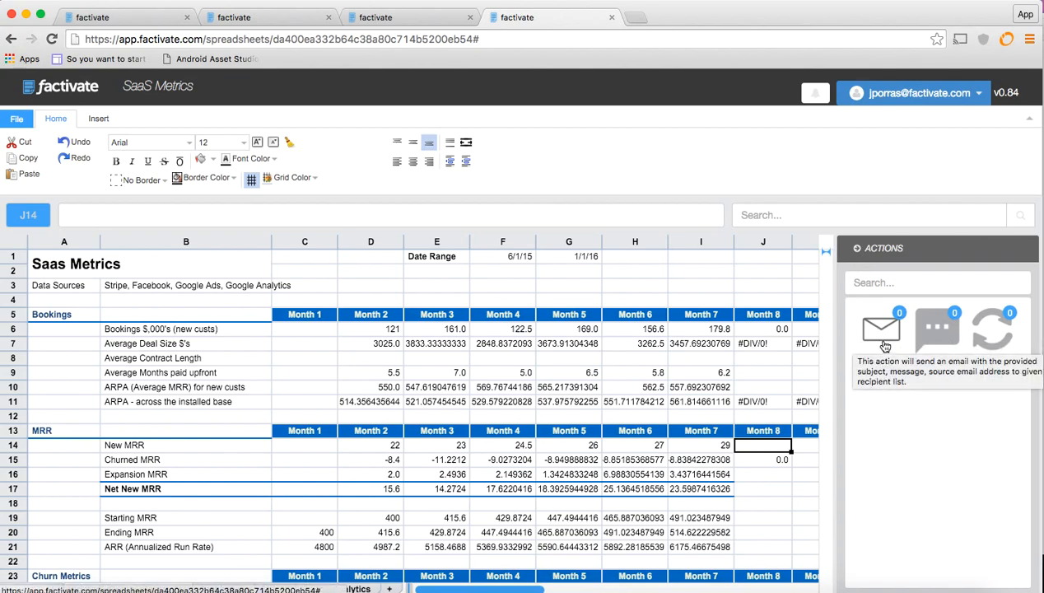
pyautogui.click(881, 330)
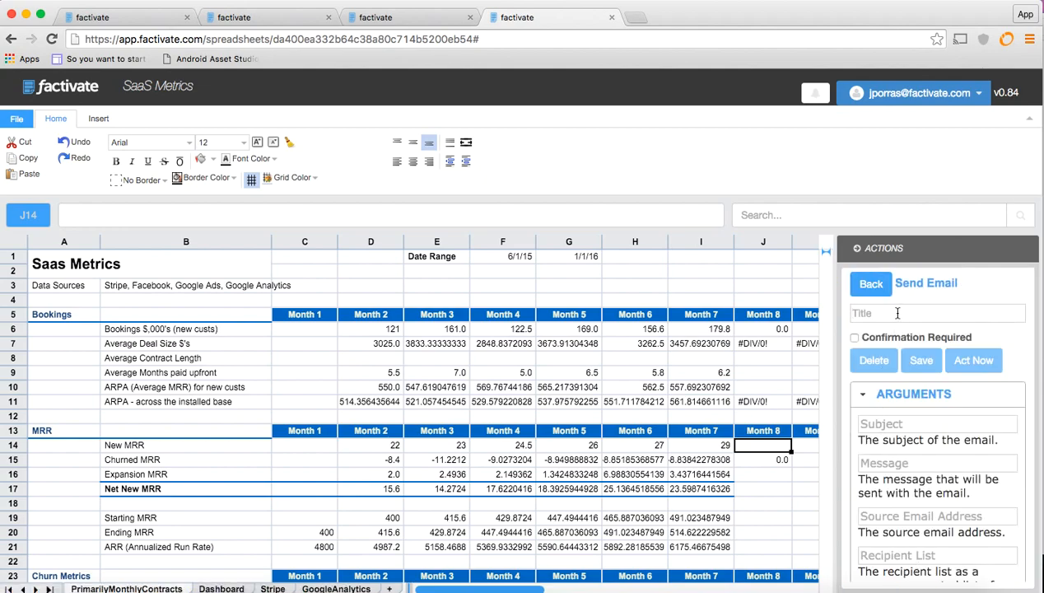
# Step: Title the email action 'MRR is above 30' and fill its subject and message
pyautogui.write('MRR is above 30')
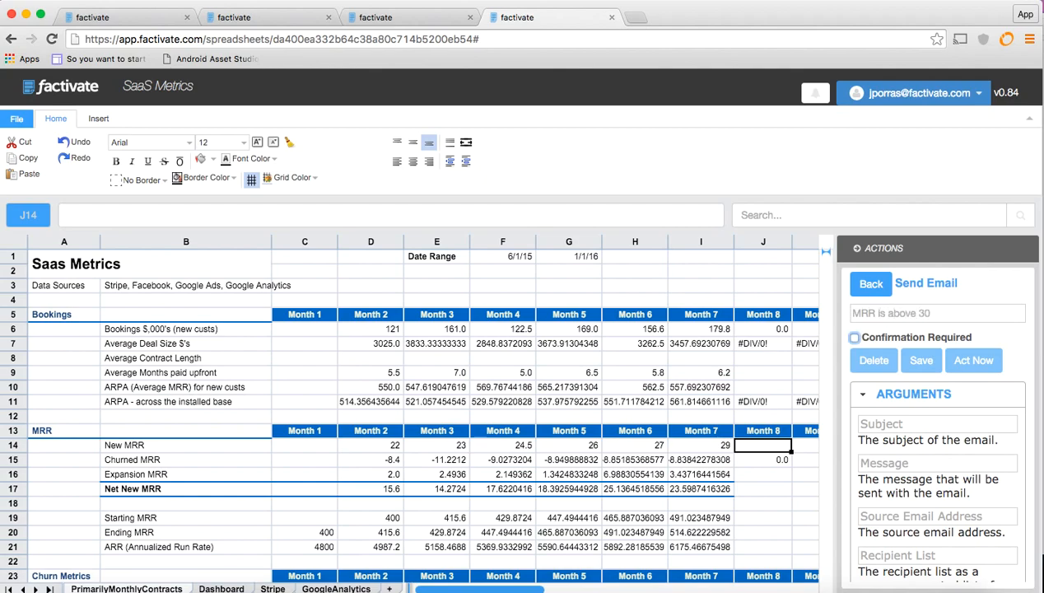
pyautogui.click(852, 336)
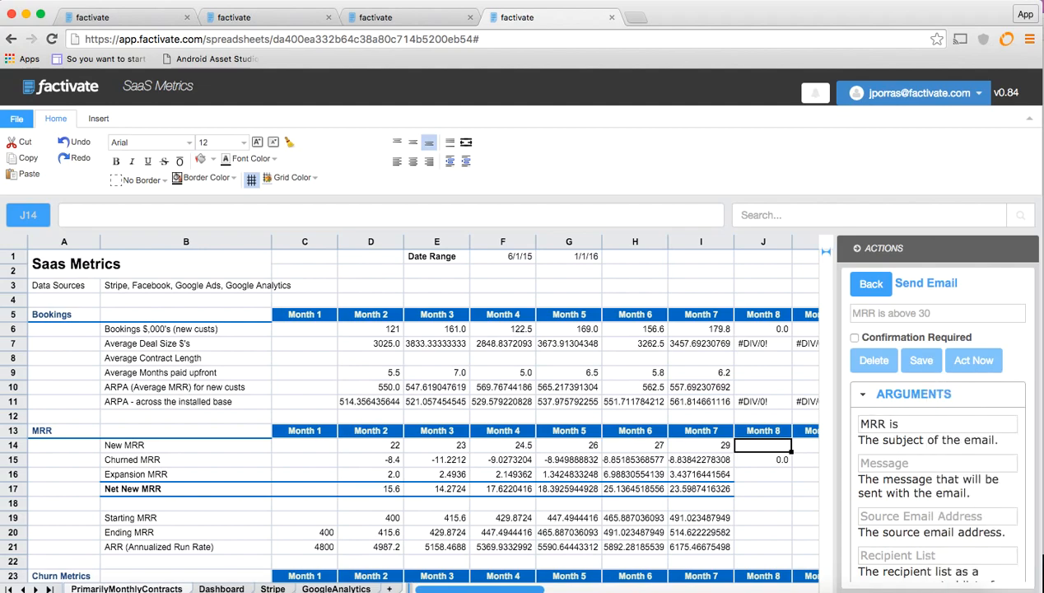
pyautogui.write('above 30')
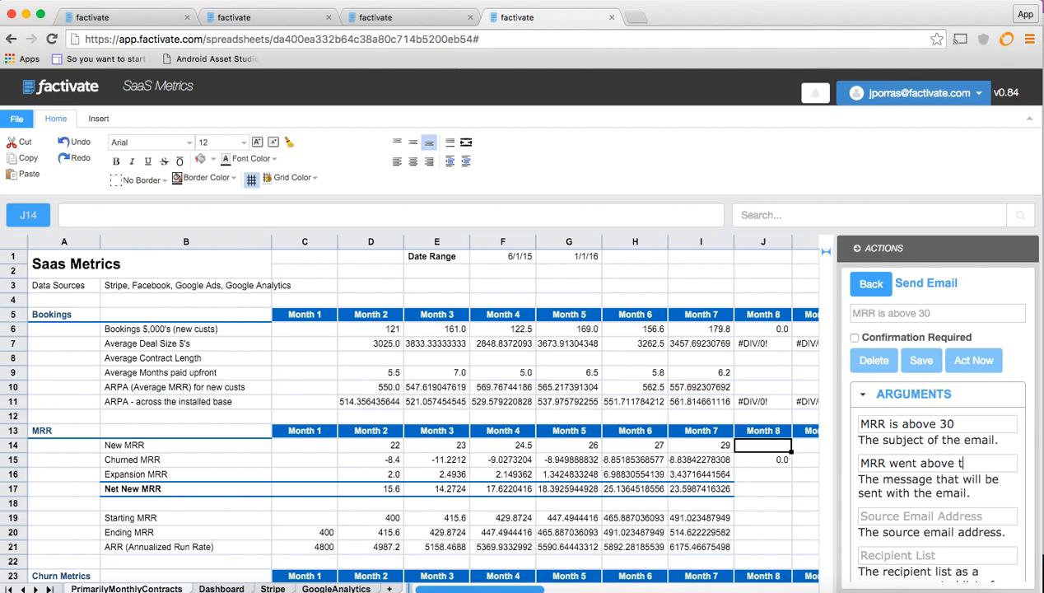
pyautogui.write('in Month 8')
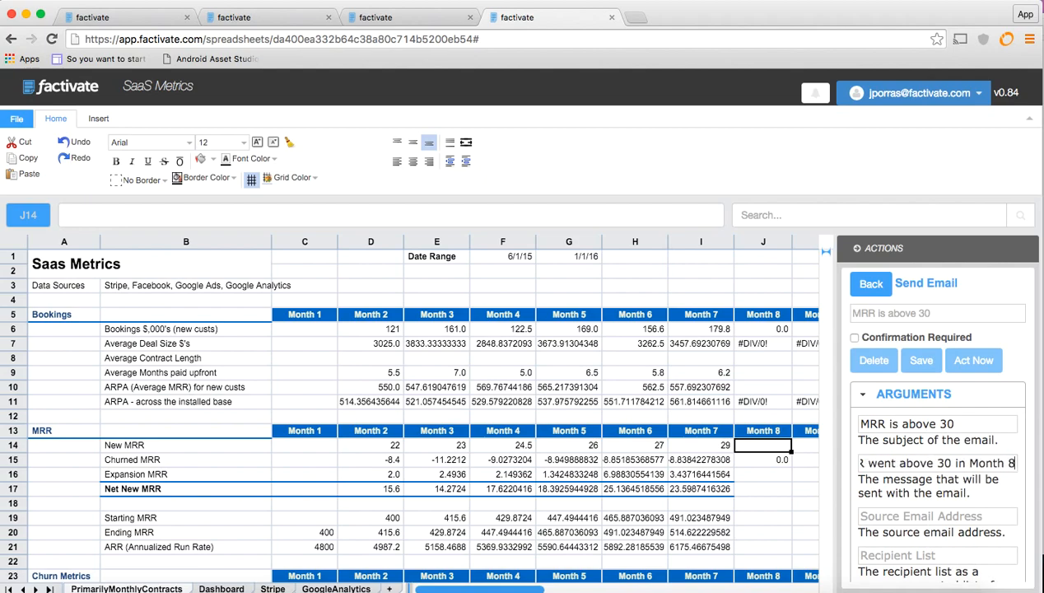
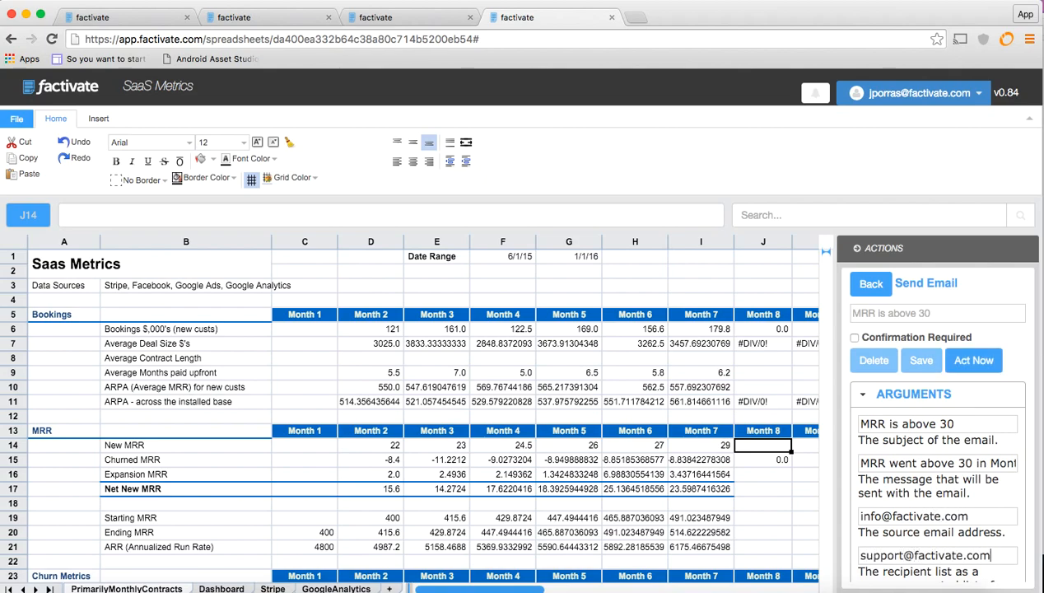
# Step: Set the trigger condition PrimarilyMonthlyContracts!J14>30 and save the email action
pyautogui.scroll(-3)
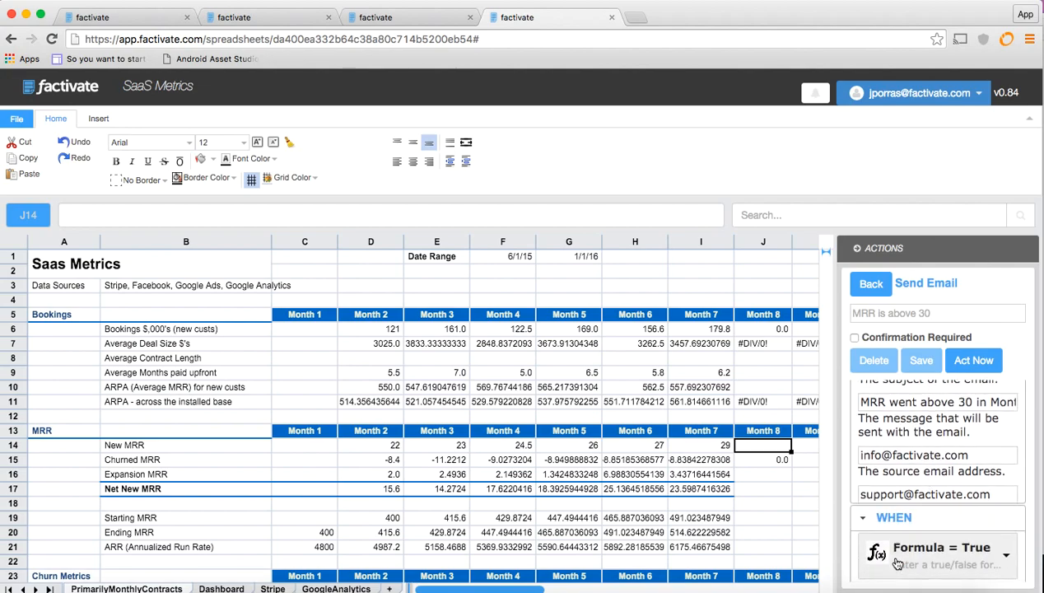
pyautogui.click(942, 558)
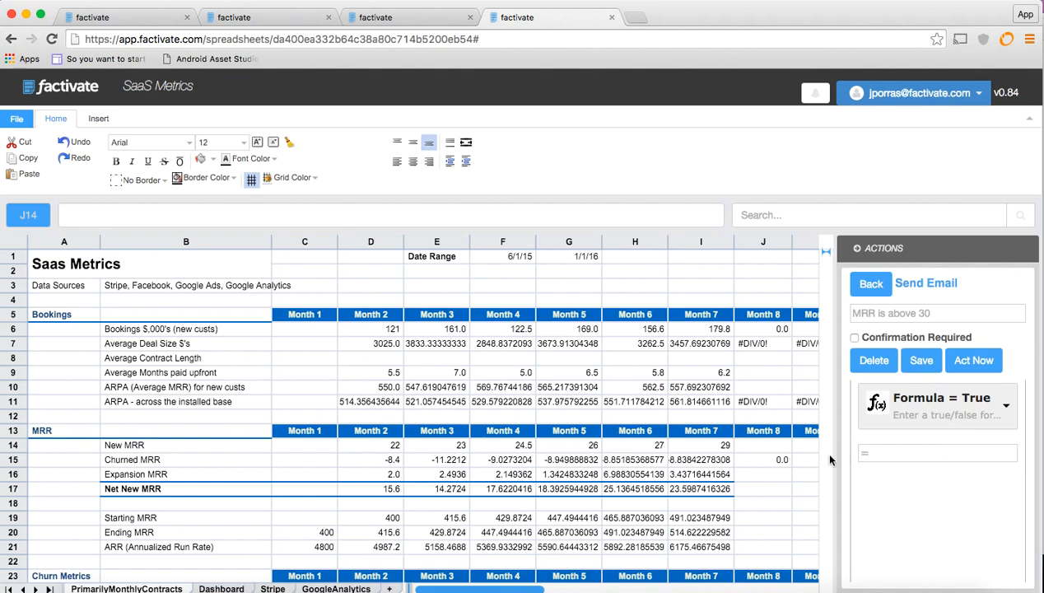
pyautogui.moveTo(777, 455)
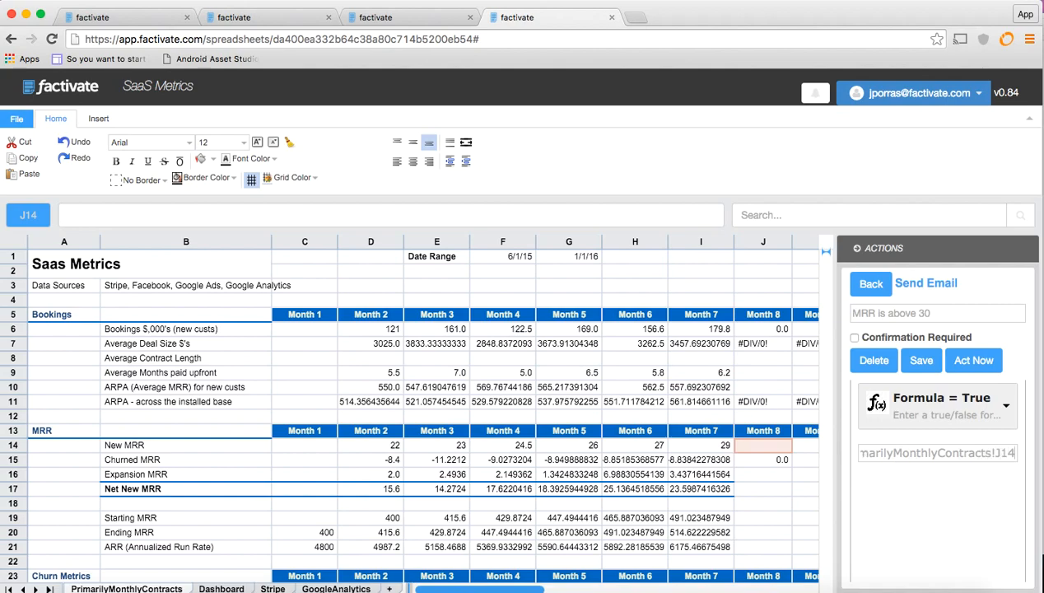
pyautogui.write('>30')
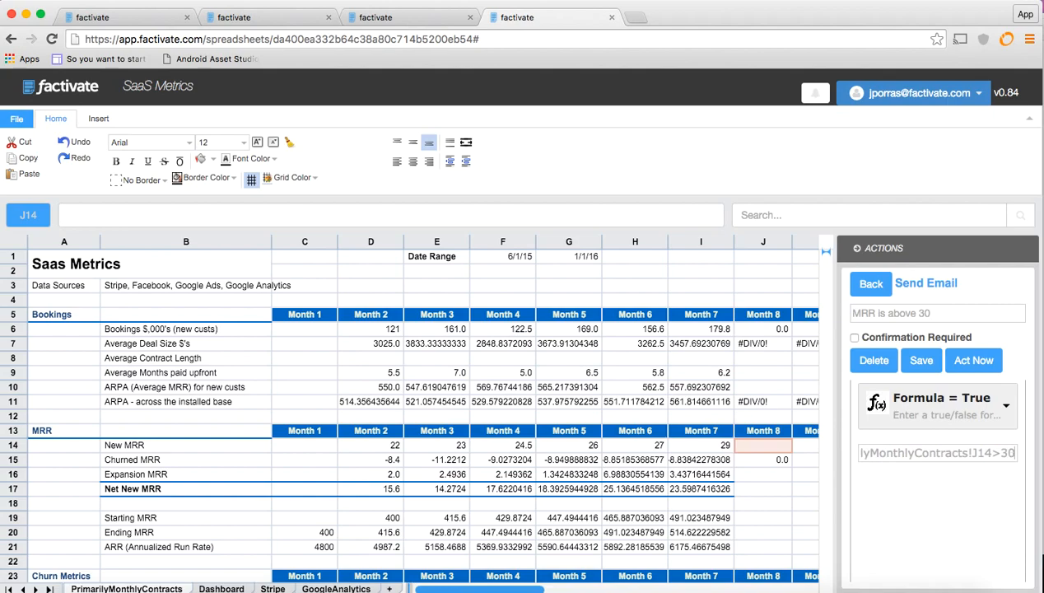
pyautogui.click(920, 359)
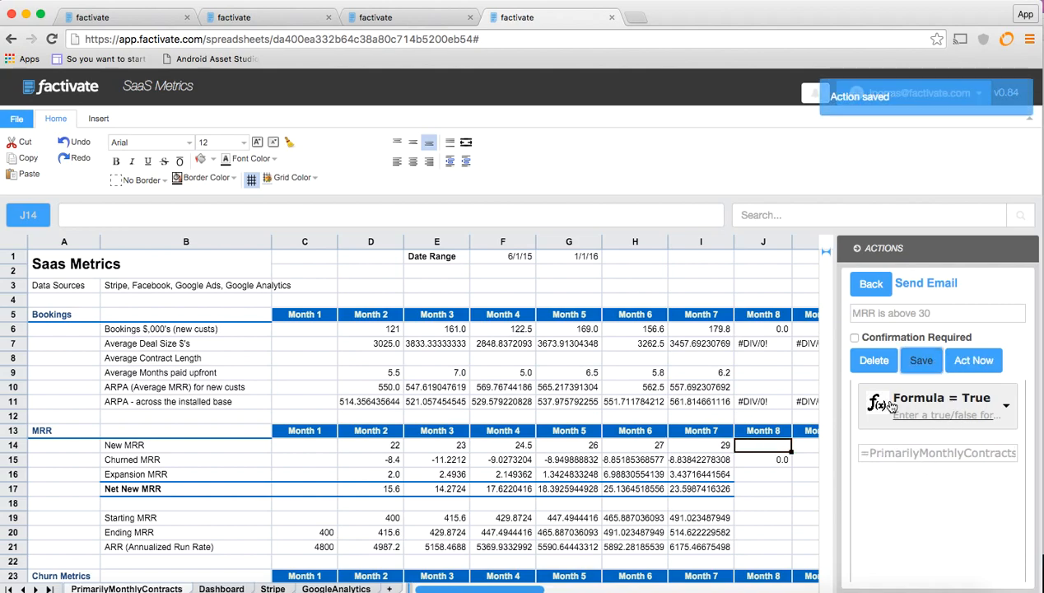
pyautogui.click(912, 394)
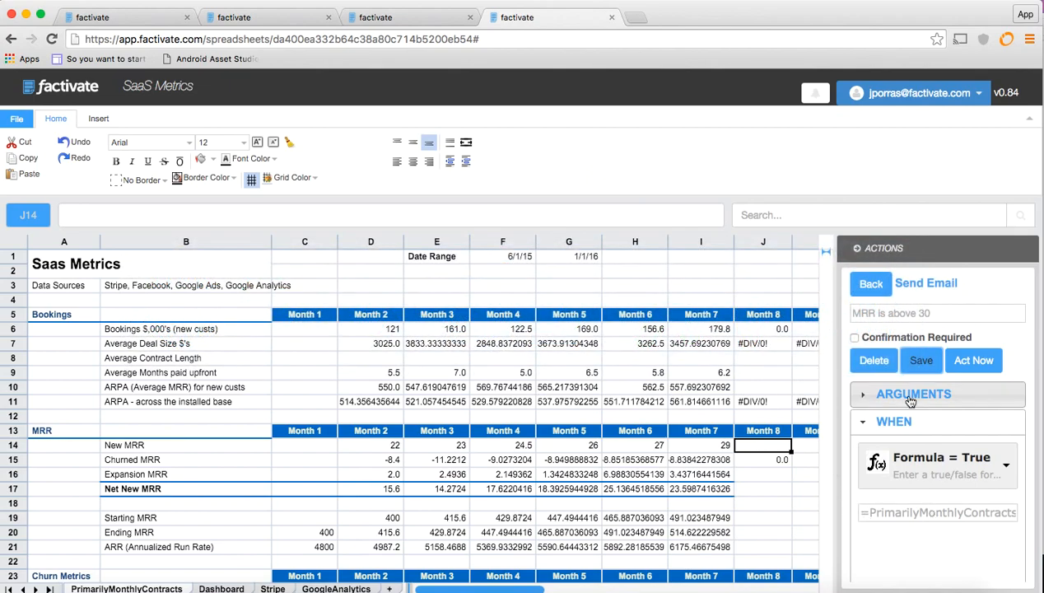
pyautogui.moveTo(975, 359)
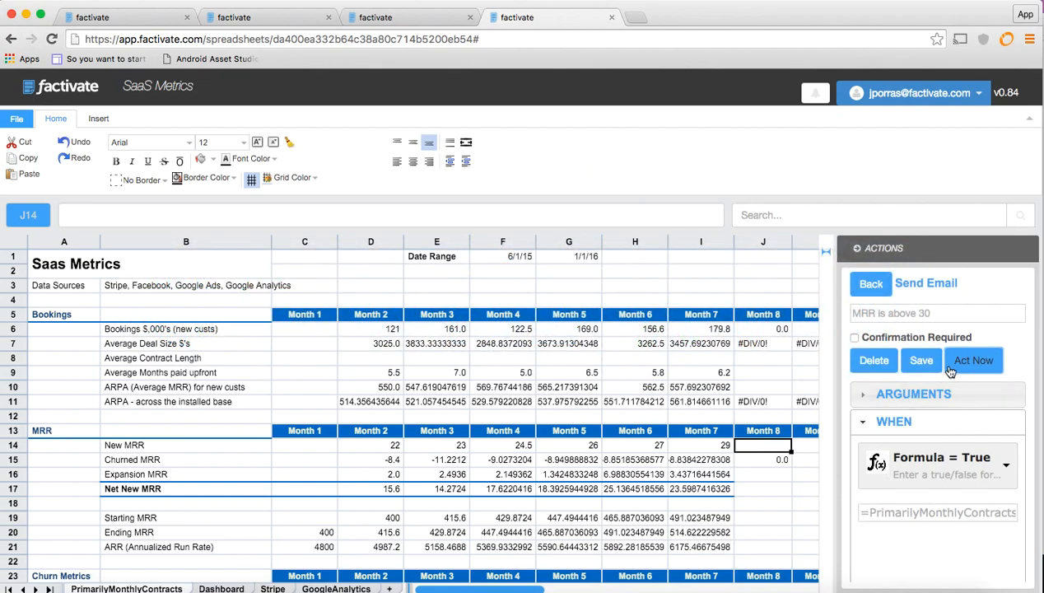
# Step: Return from the action editor to the overview of Send Email, Send SMS and Update Value actions
pyautogui.click(973, 359)
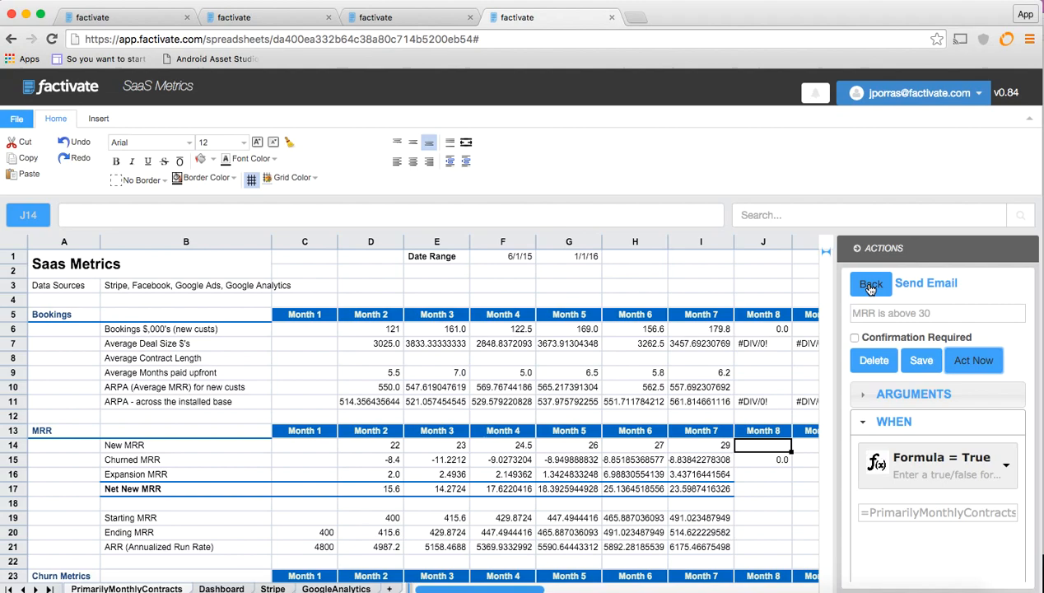
pyautogui.click(869, 283)
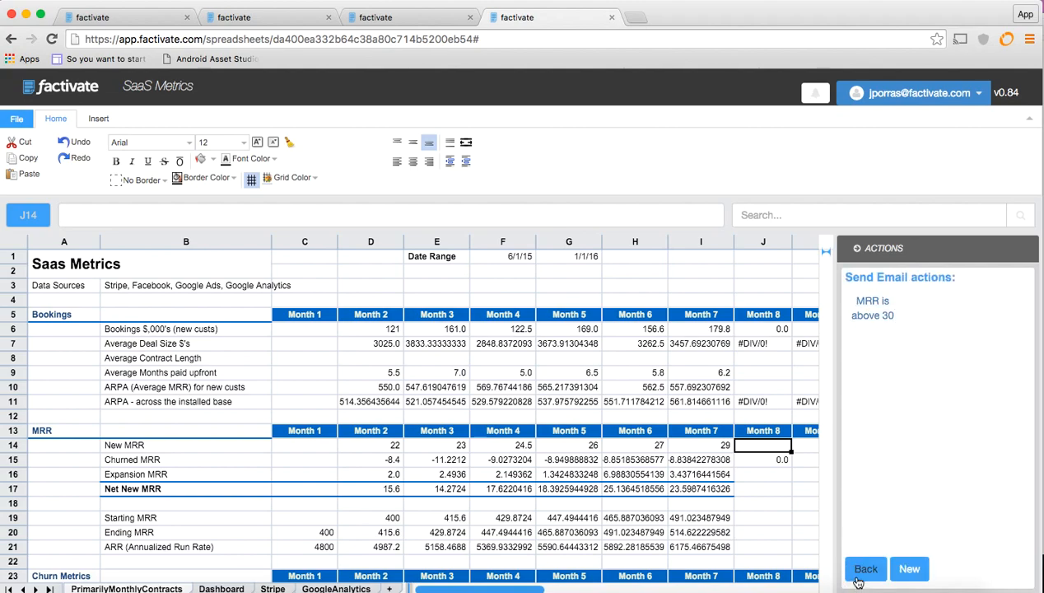
pyautogui.click(867, 569)
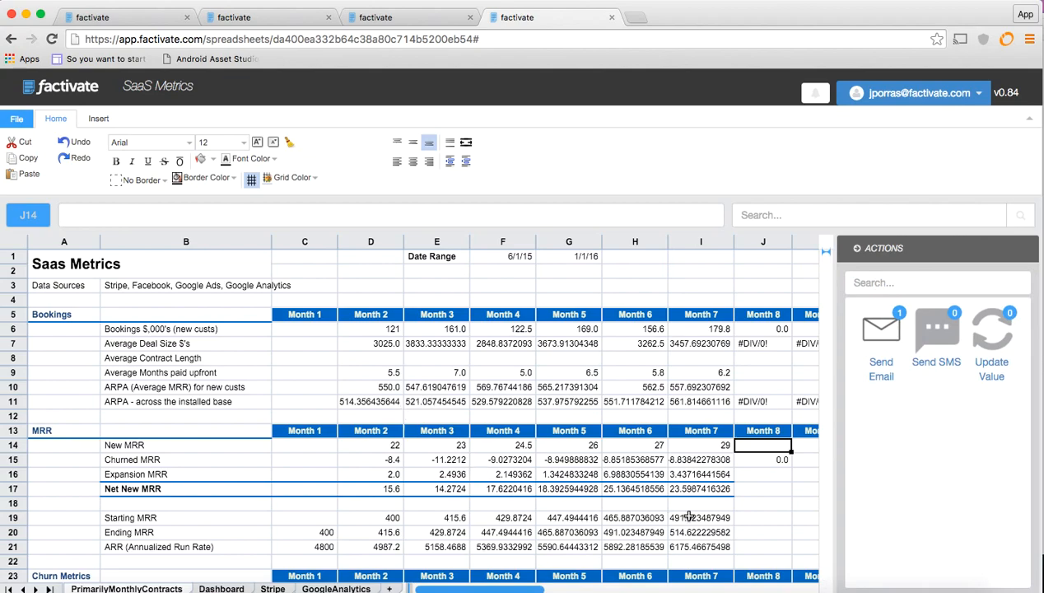
pyautogui.moveTo(619, 468)
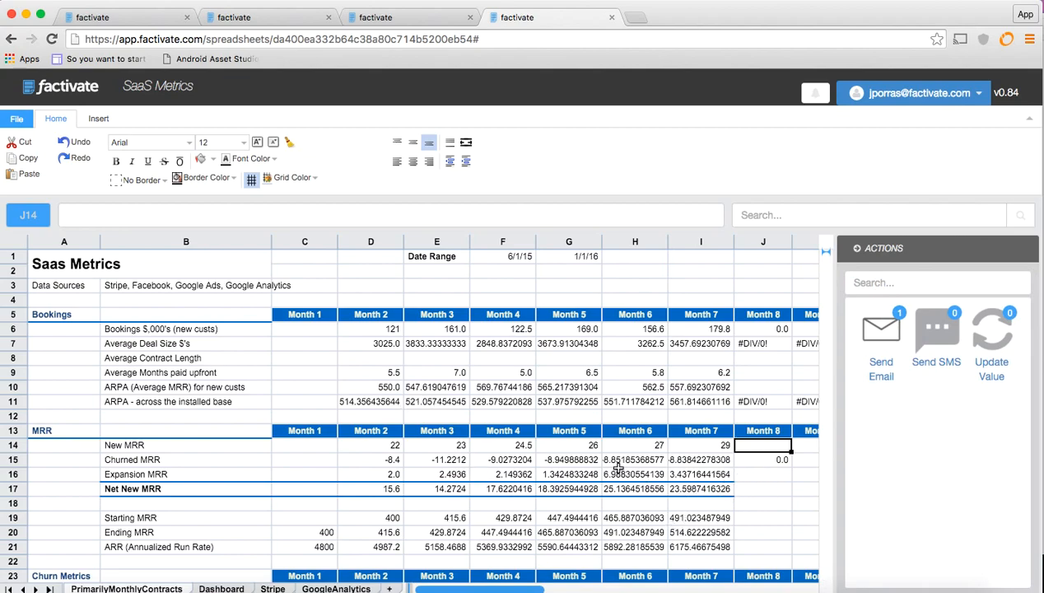
pyautogui.click(914, 93)
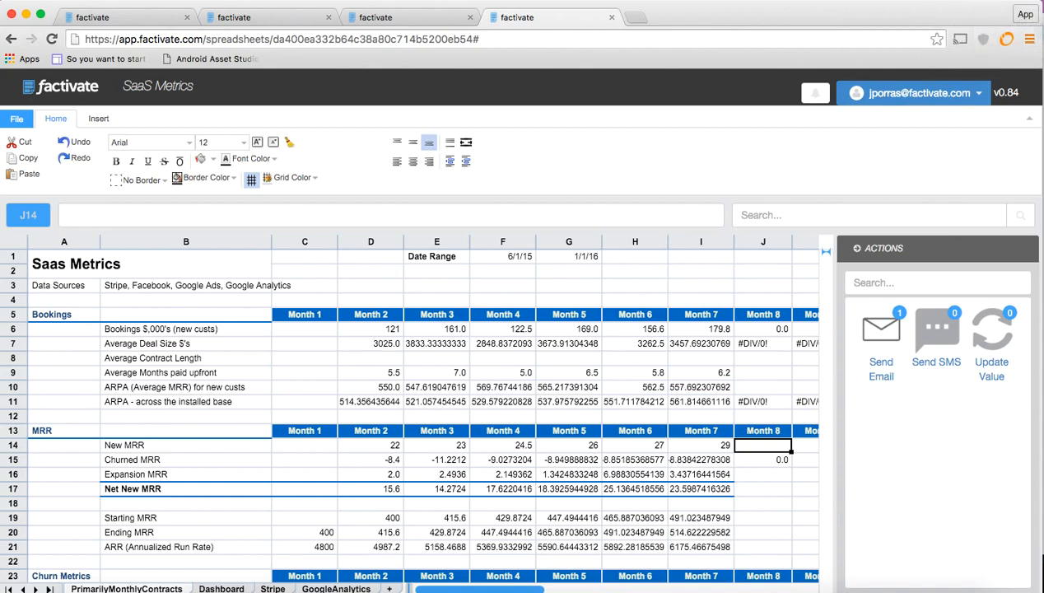
# Step: Enter 45 as Month 8 New MRR in J14, triggering the 'MRR is above 30' email
pyautogui.click(762, 488)
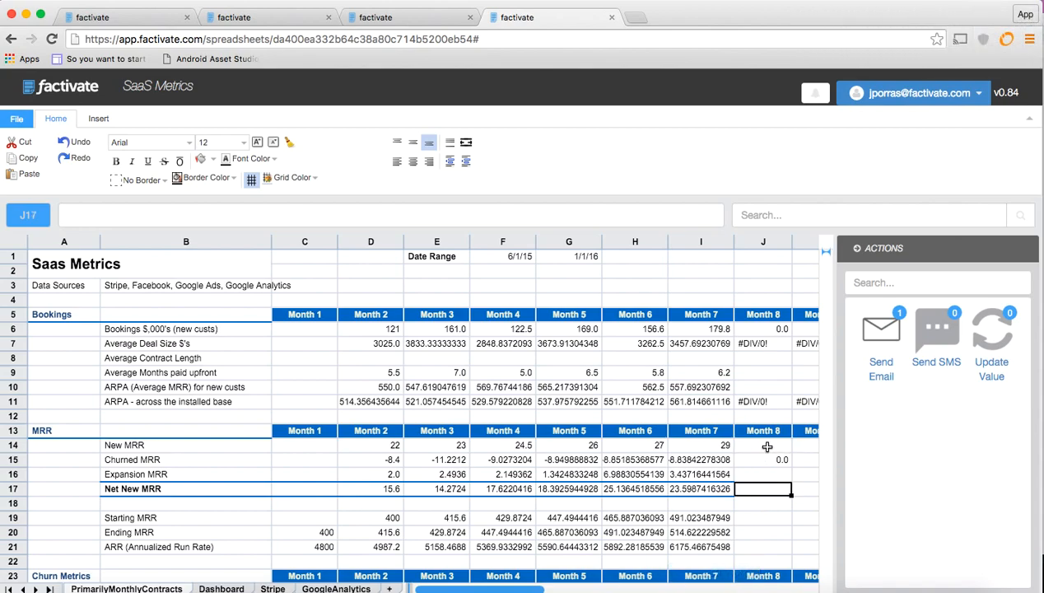
pyautogui.click(762, 445)
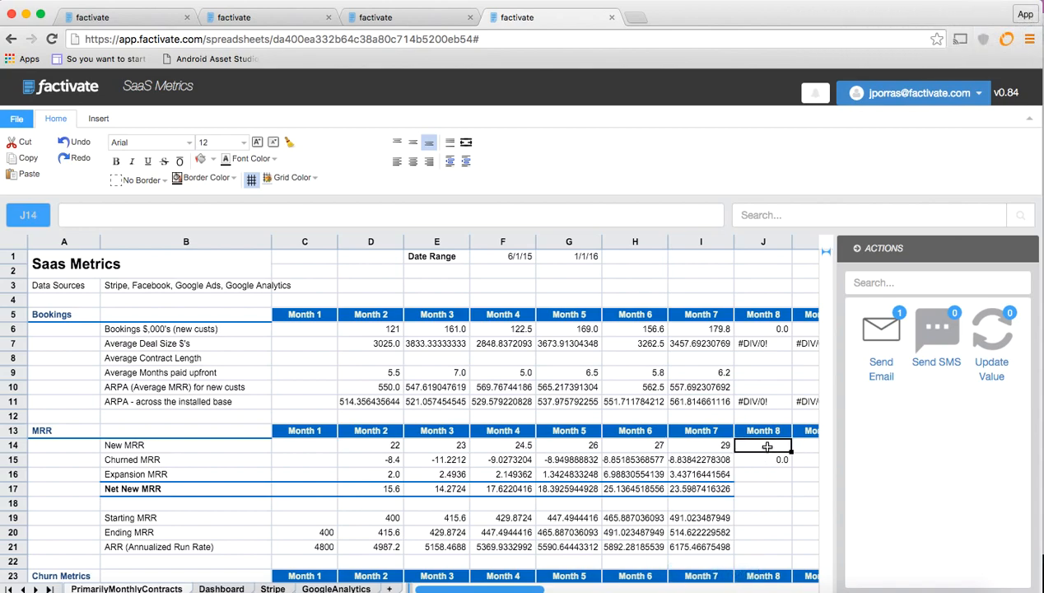
pyautogui.write('45')
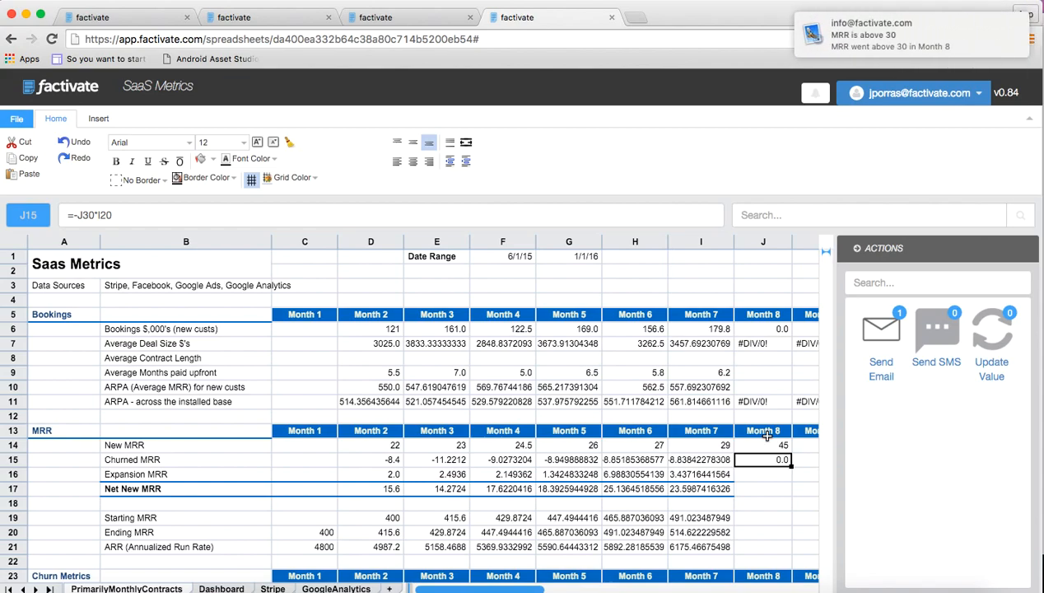
pyautogui.moveTo(619, 447)
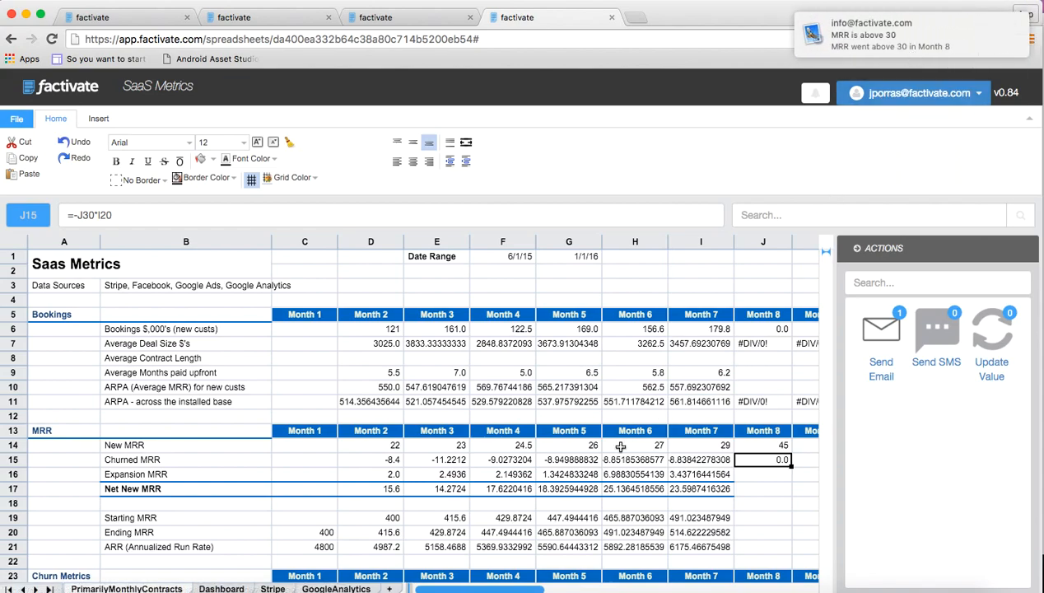